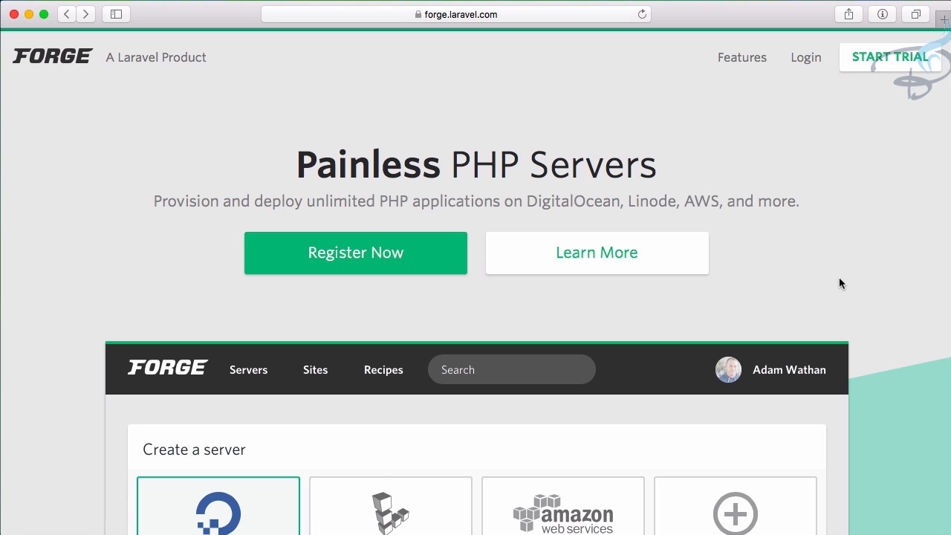
Scroll past the hero banner to the DigitalOcean, Linode, Amazon and Custom VPS server preview
{"action": "scroll", "scroll_direction": "down", "scroll_amount": 3}
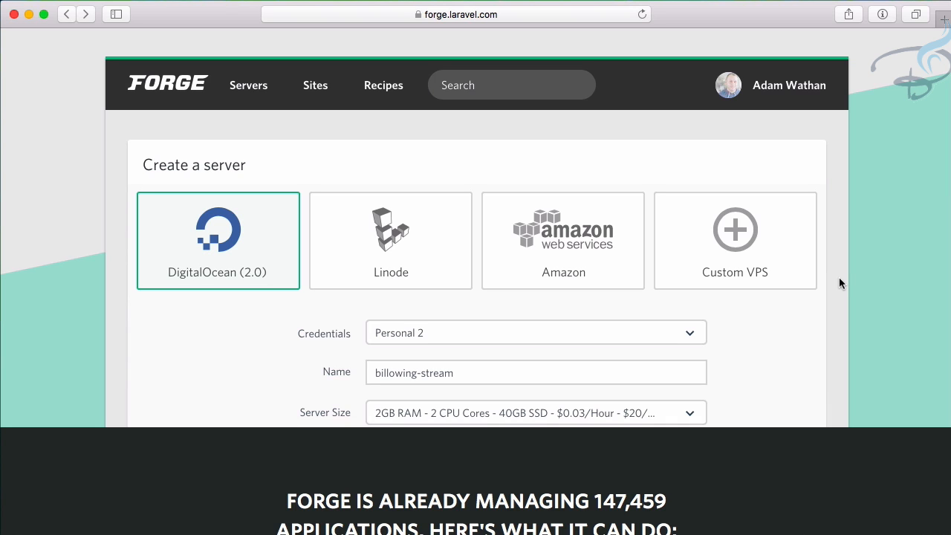
{"action": "mouse_move", "coordinate": [861, 266]}
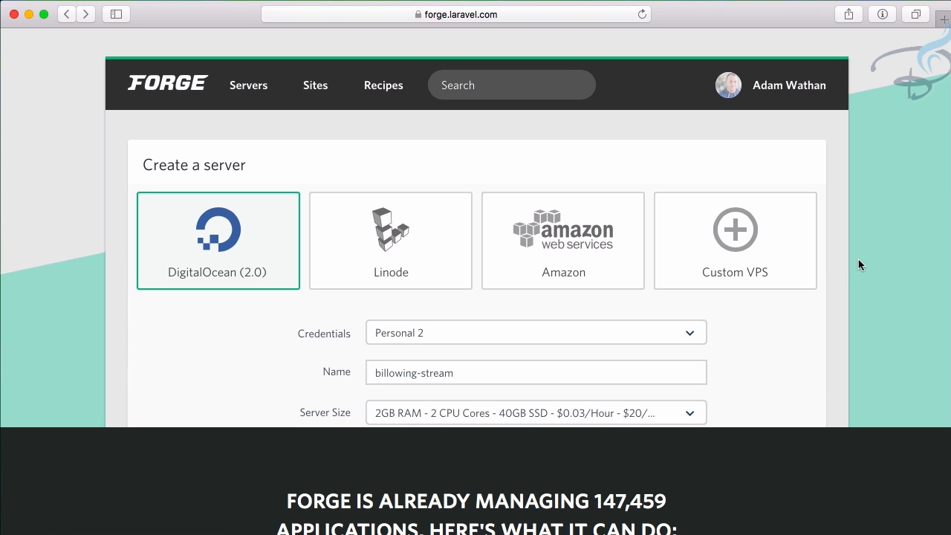
{"action": "mouse_move", "coordinate": [400, 271]}
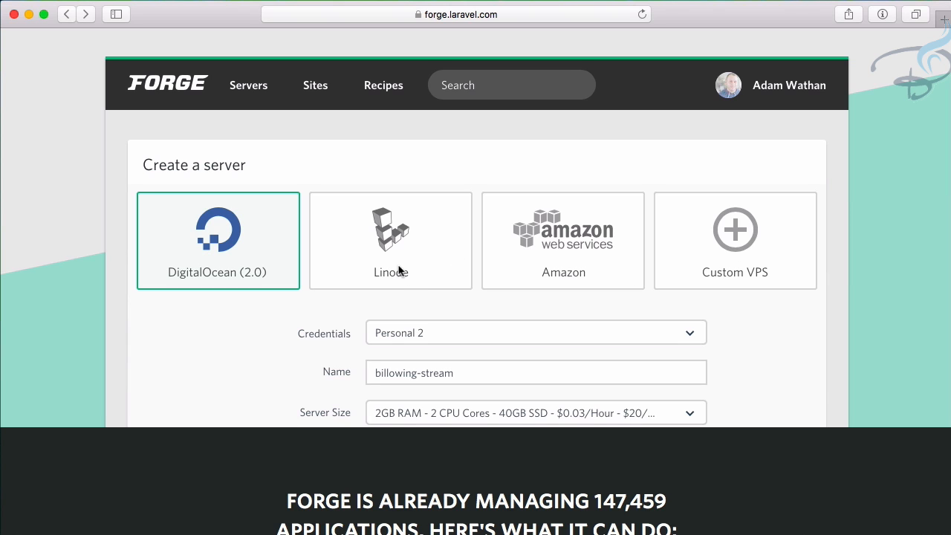
{"action": "mouse_move", "coordinate": [406, 278]}
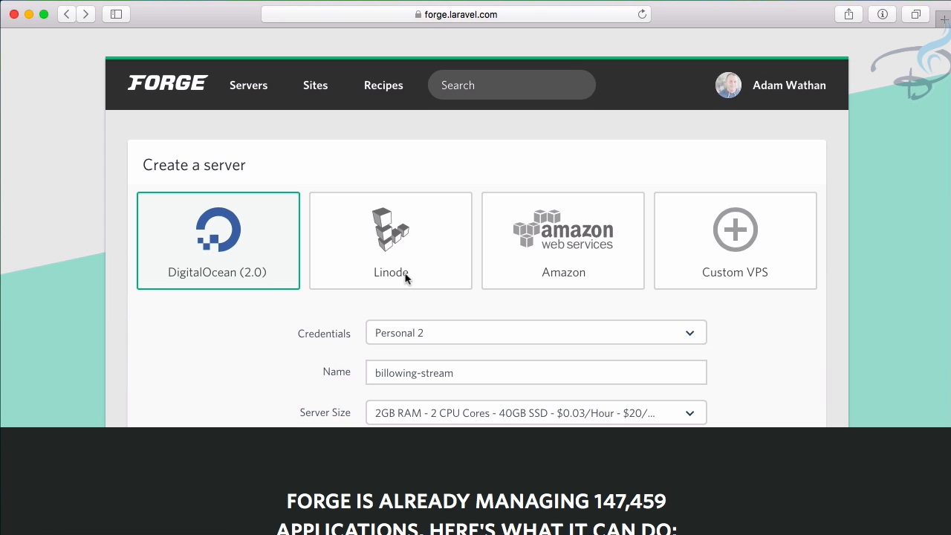
{"action": "mouse_move", "coordinate": [591, 287]}
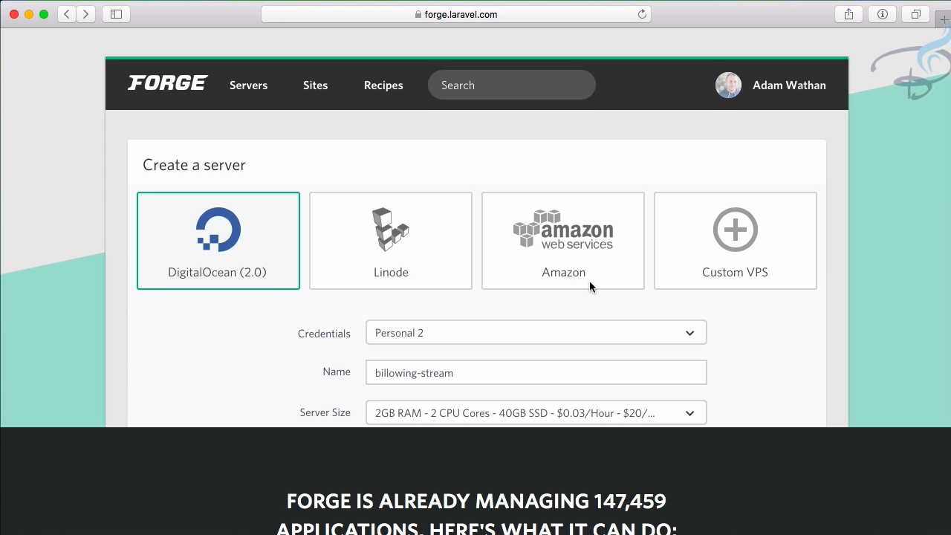
{"action": "mouse_move", "coordinate": [865, 258]}
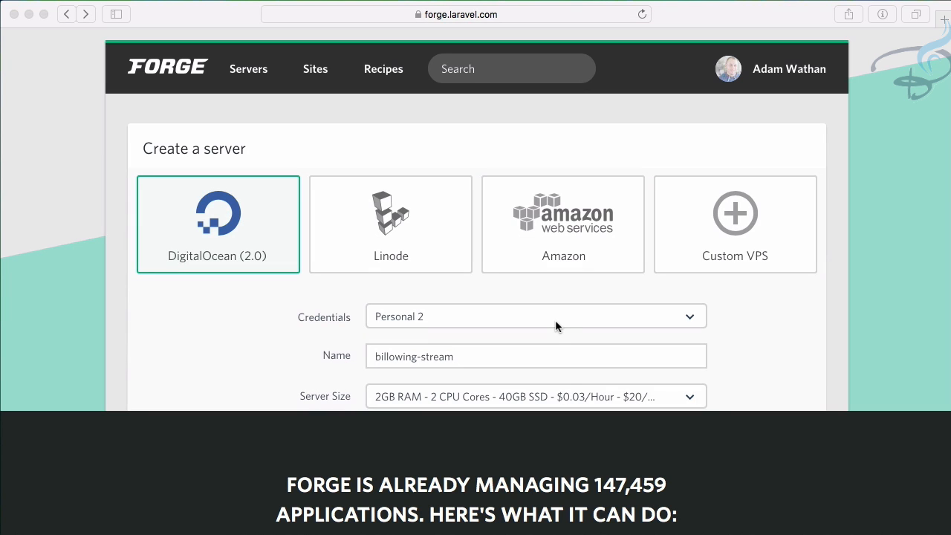
Scroll to the 'Here's what it can do' grid, from On The Cutting Edge to Secure By Default
{"action": "scroll", "scroll_direction": "down", "scroll_amount": 3}
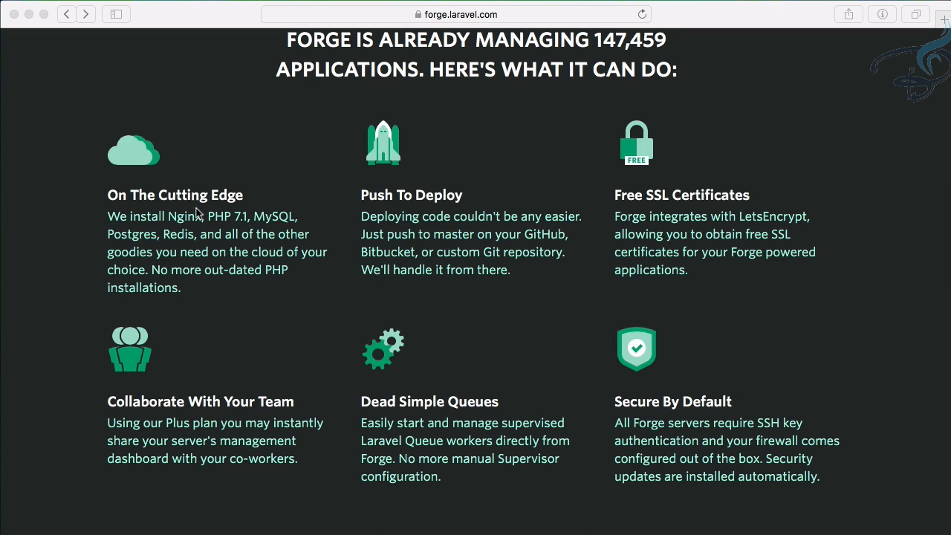
{"action": "mouse_move", "coordinate": [87, 243]}
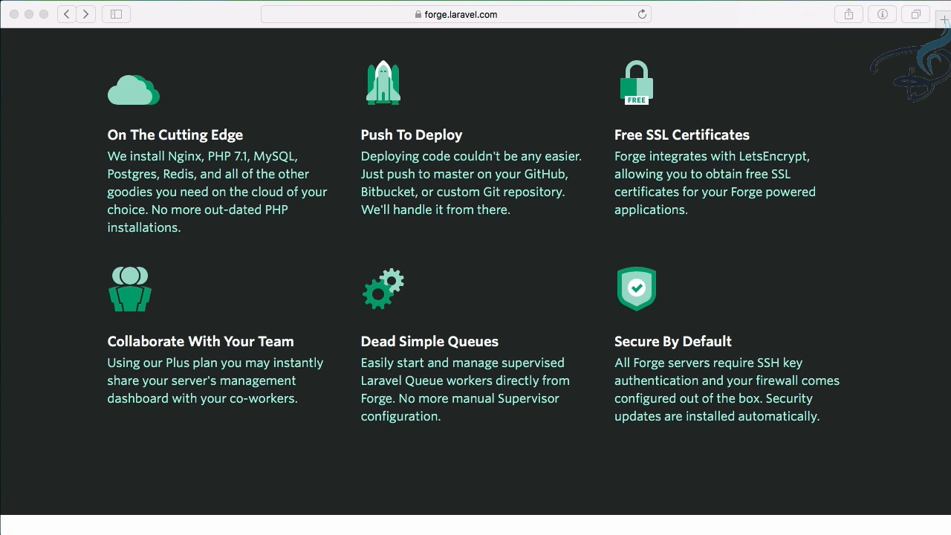
{"action": "mouse_move", "coordinate": [938, 30]}
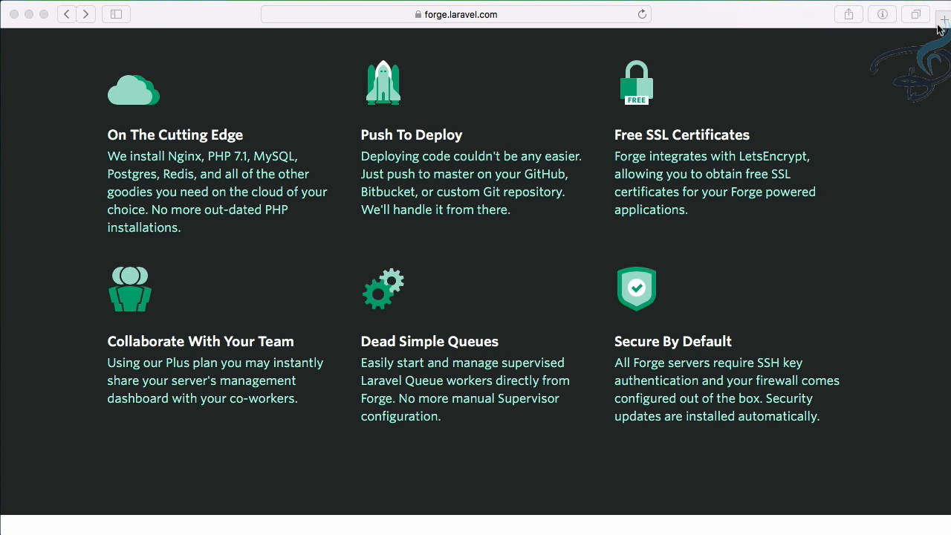
Review the testimonials and providers, then return to the top and open Learn More
{"action": "scroll", "scroll_direction": "down", "scroll_amount": 3}
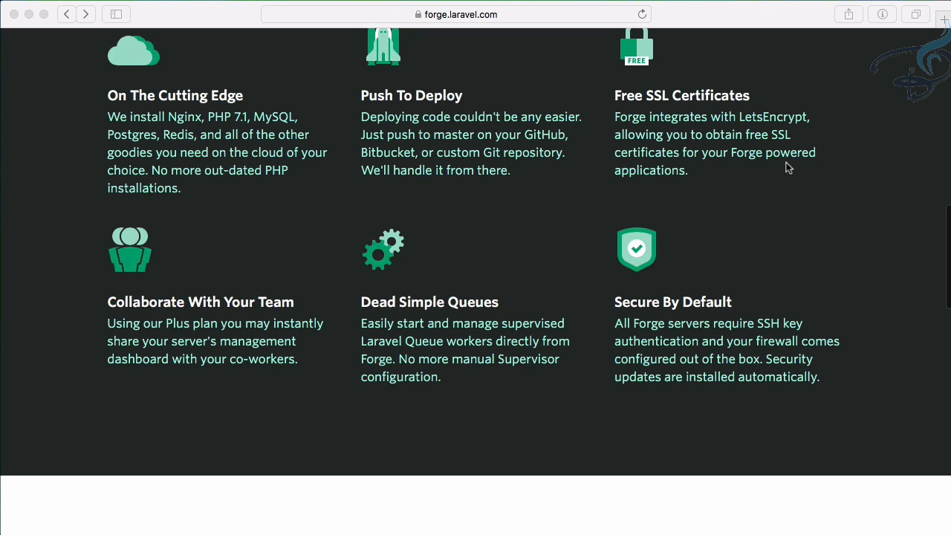
{"action": "scroll", "scroll_direction": "up", "scroll_amount": 3}
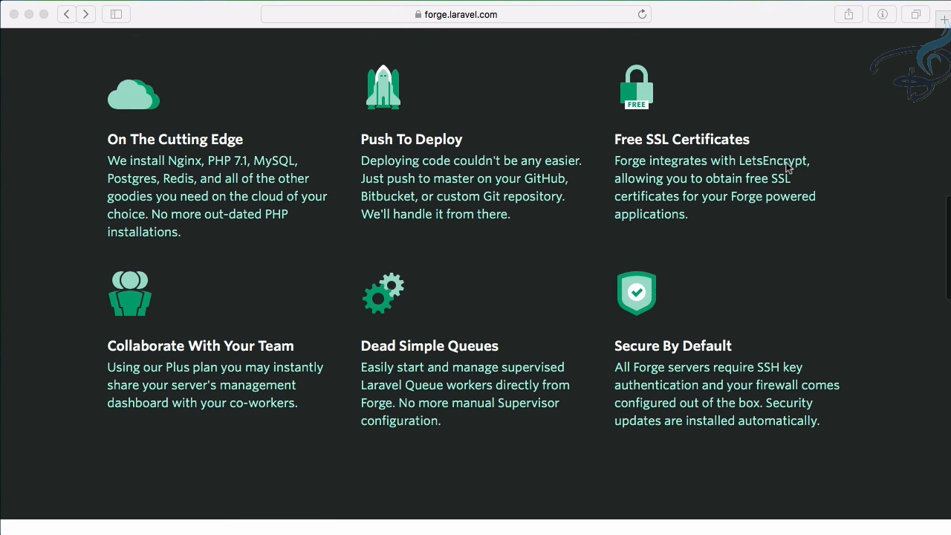
{"action": "scroll", "scroll_direction": "down", "scroll_amount": 3}
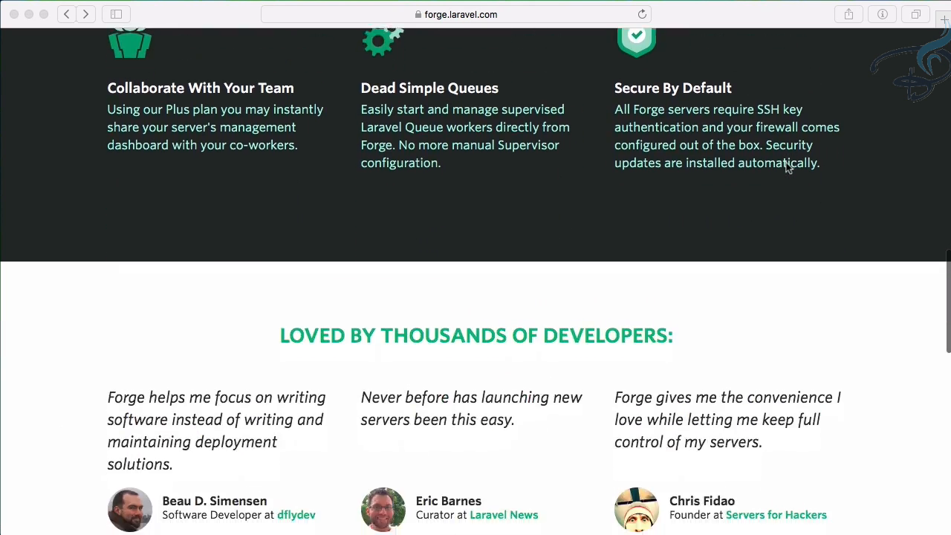
{"action": "scroll", "scroll_direction": "down", "scroll_amount": 3}
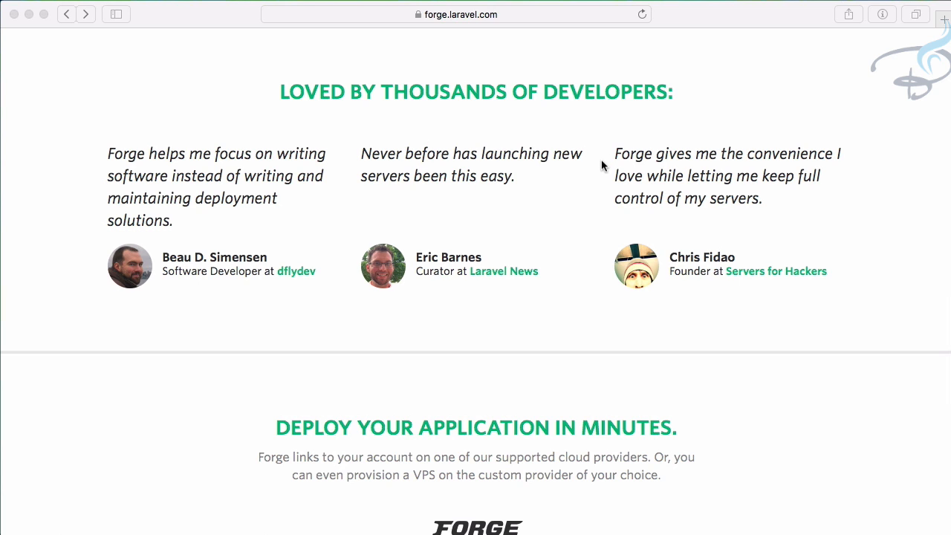
{"action": "scroll", "scroll_direction": "down", "scroll_amount": 3}
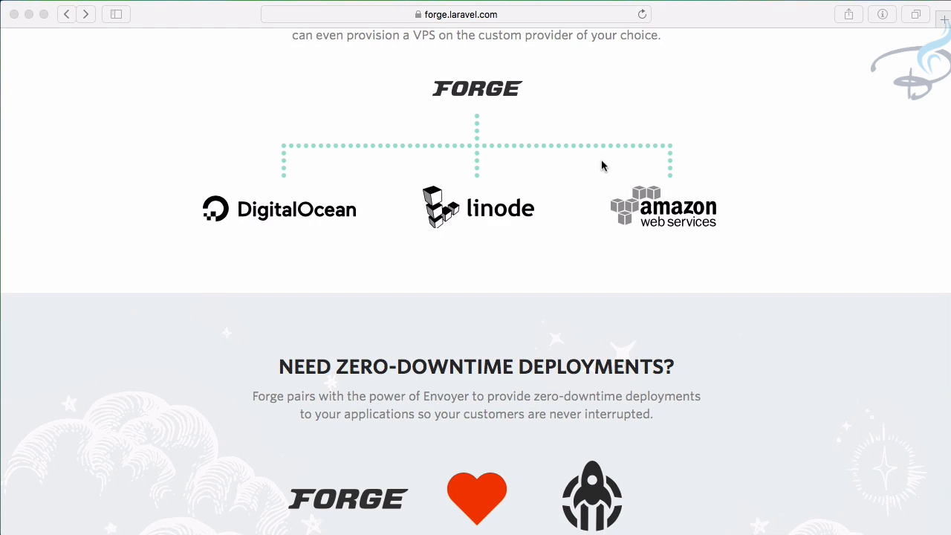
{"action": "mouse_move", "coordinate": [604, 260]}
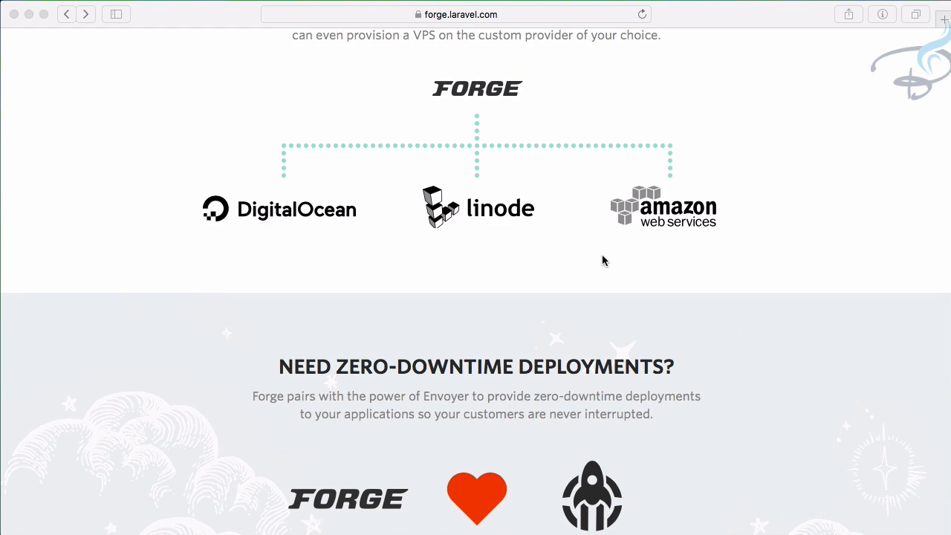
{"action": "scroll", "scroll_direction": "up", "scroll_amount": 3}
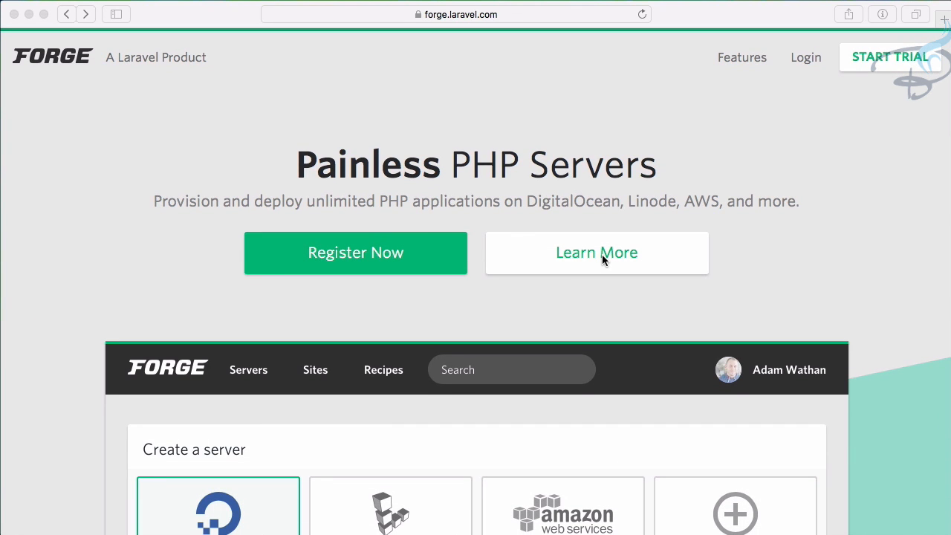
{"action": "left_click", "coordinate": [596, 251]}
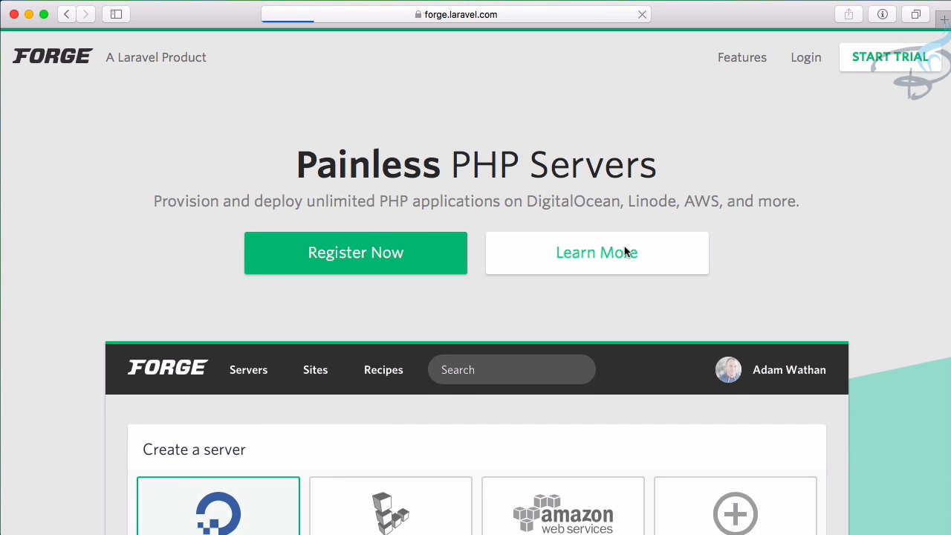
{"action": "left_click", "coordinate": [597, 252]}
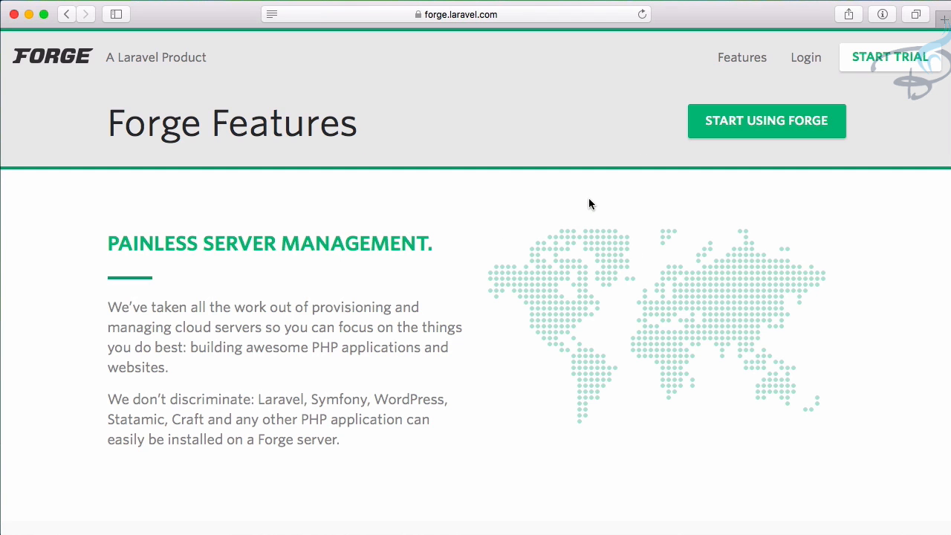
Scroll the Features page down to the feature grid, from Numerous Cloud Providers onward
{"action": "scroll", "scroll_direction": "down", "scroll_amount": 3}
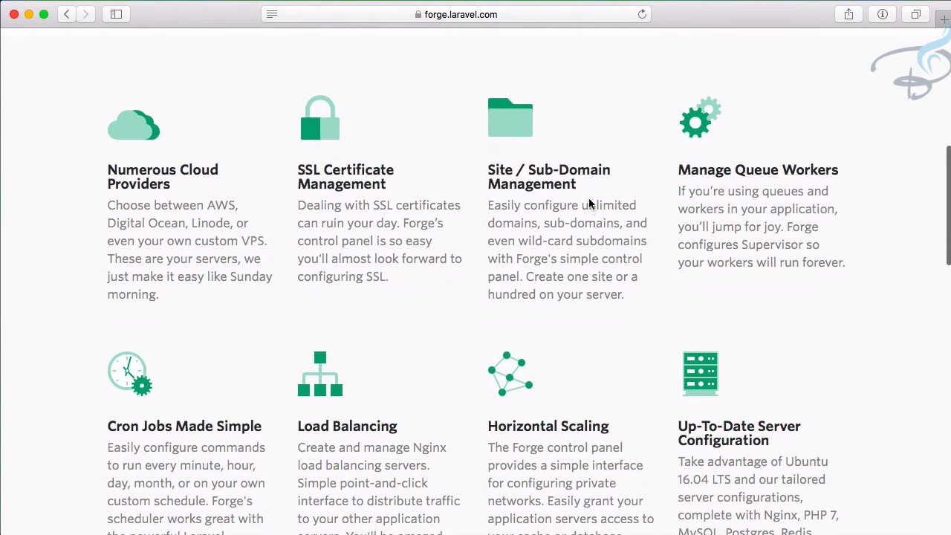
{"action": "scroll", "scroll_direction": "down", "scroll_amount": 3}
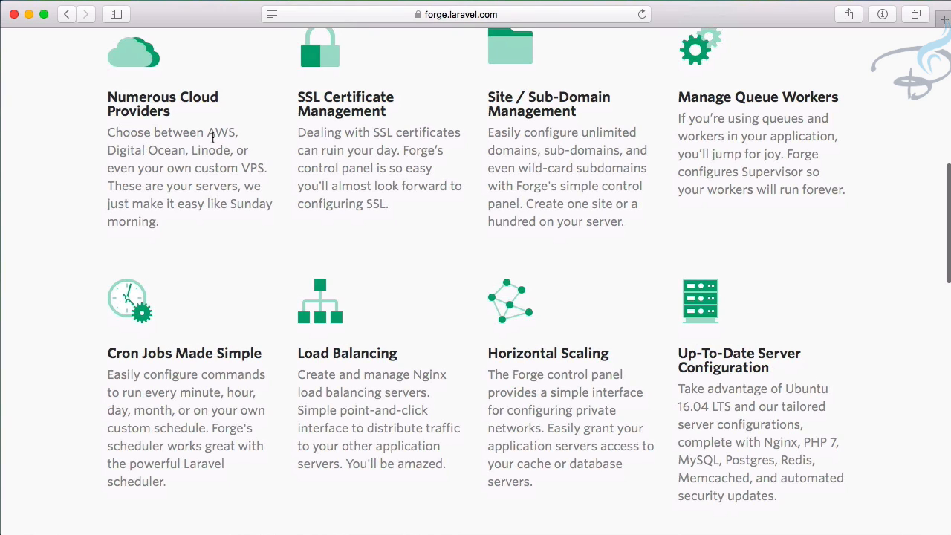
{"action": "mouse_move", "coordinate": [160, 170]}
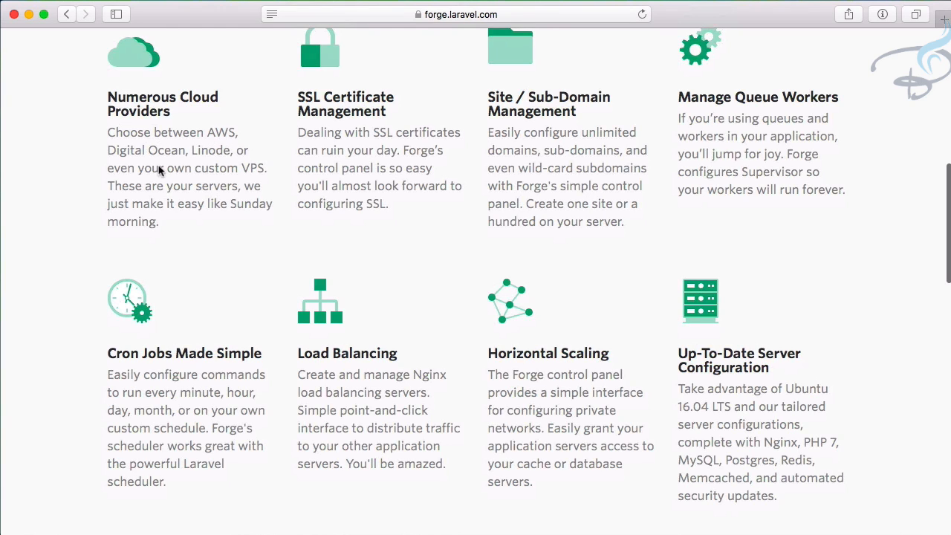
{"action": "mouse_move", "coordinate": [265, 168]}
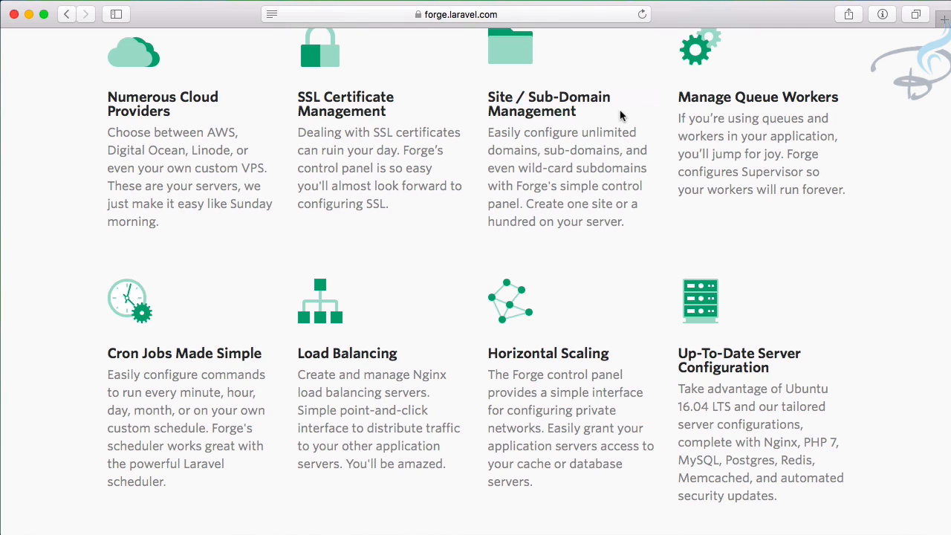
{"action": "mouse_move", "coordinate": [667, 107]}
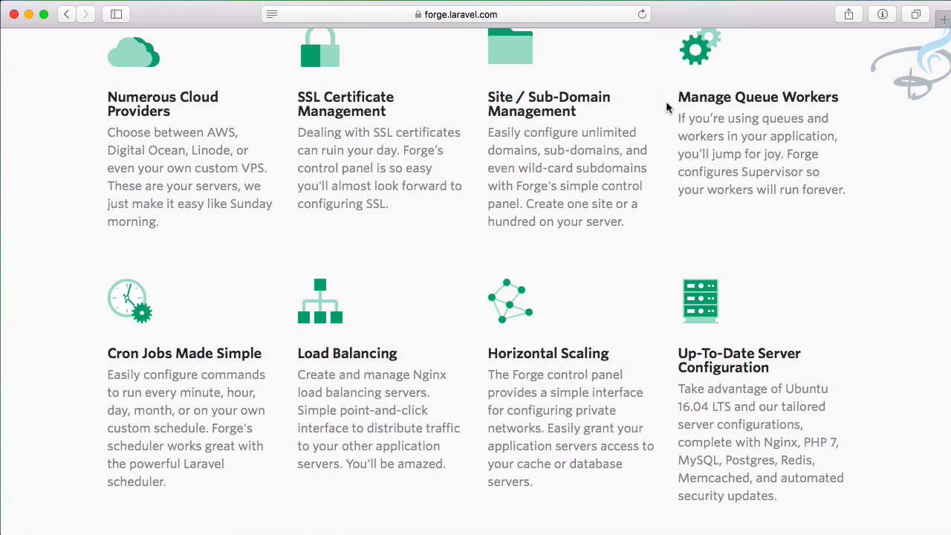
{"action": "scroll", "scroll_direction": "down", "scroll_amount": 3}
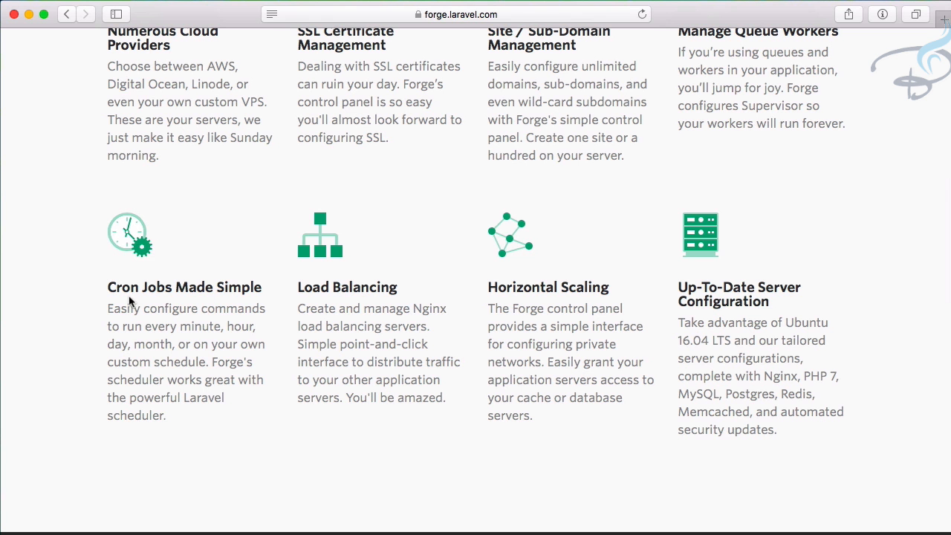
{"action": "mouse_move", "coordinate": [67, 306]}
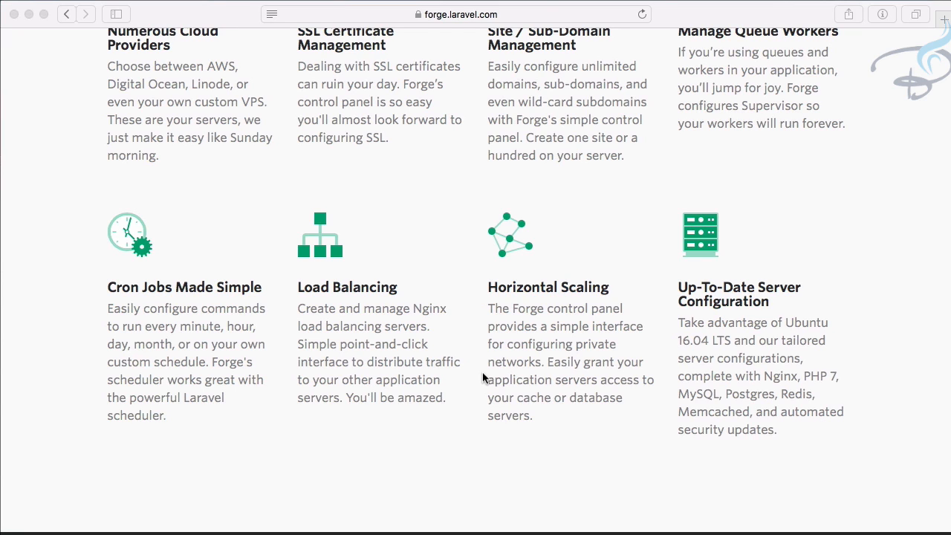
{"action": "mouse_move", "coordinate": [448, 443]}
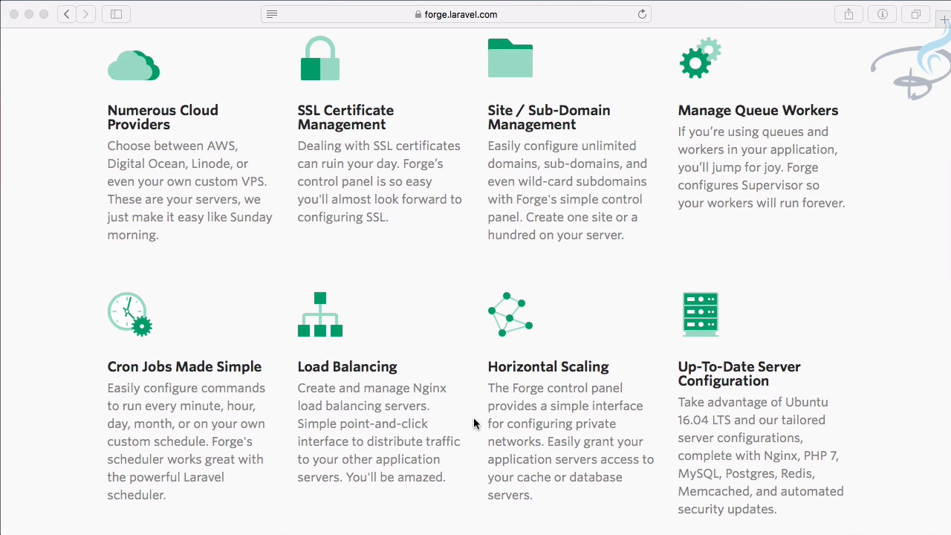
Scroll down to the Tools to Empower Your Team section with Push to Deploy and SSH Key Management
{"action": "scroll", "scroll_direction": "down", "scroll_amount": 3}
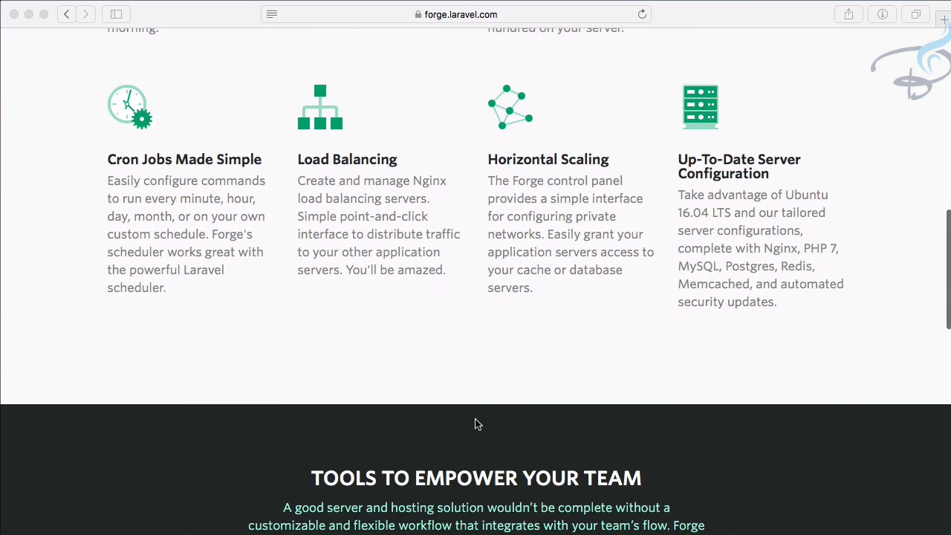
{"action": "scroll", "scroll_direction": "down", "scroll_amount": 3}
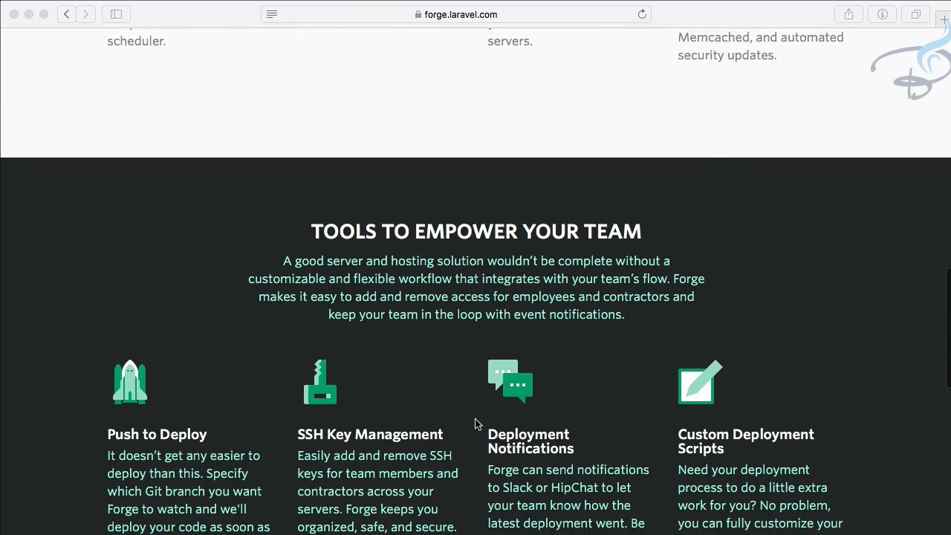
{"action": "scroll", "scroll_direction": "down", "scroll_amount": 3}
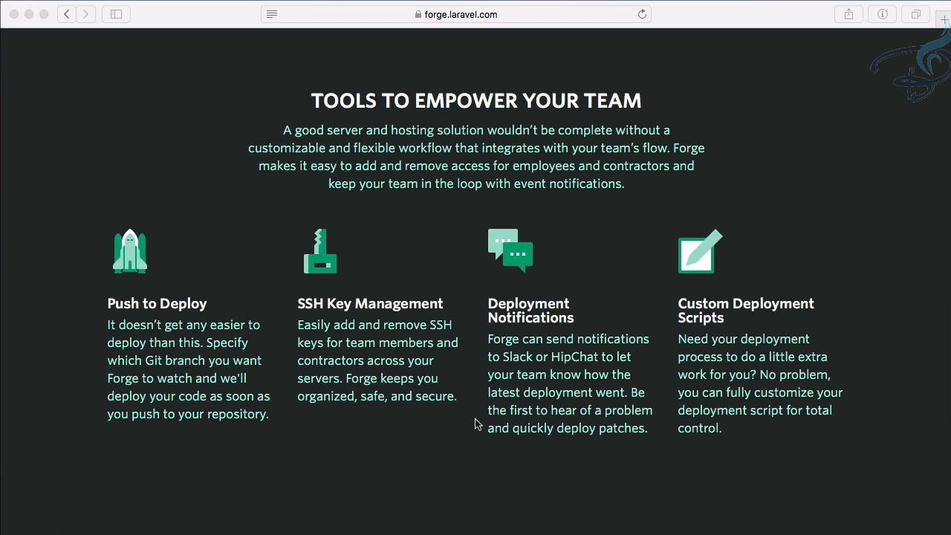
{"action": "scroll", "scroll_direction": "down", "scroll_amount": 3}
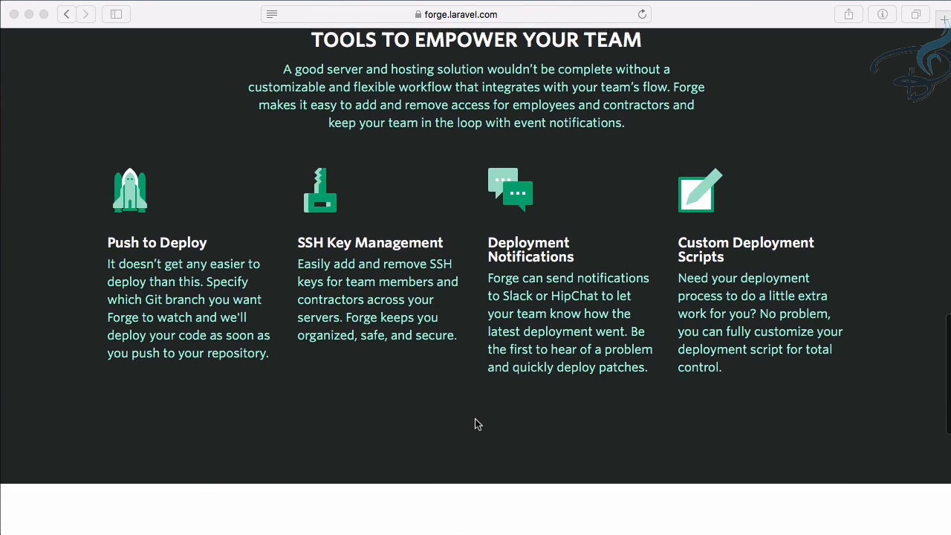
{"action": "scroll", "scroll_direction": "down", "scroll_amount": 3}
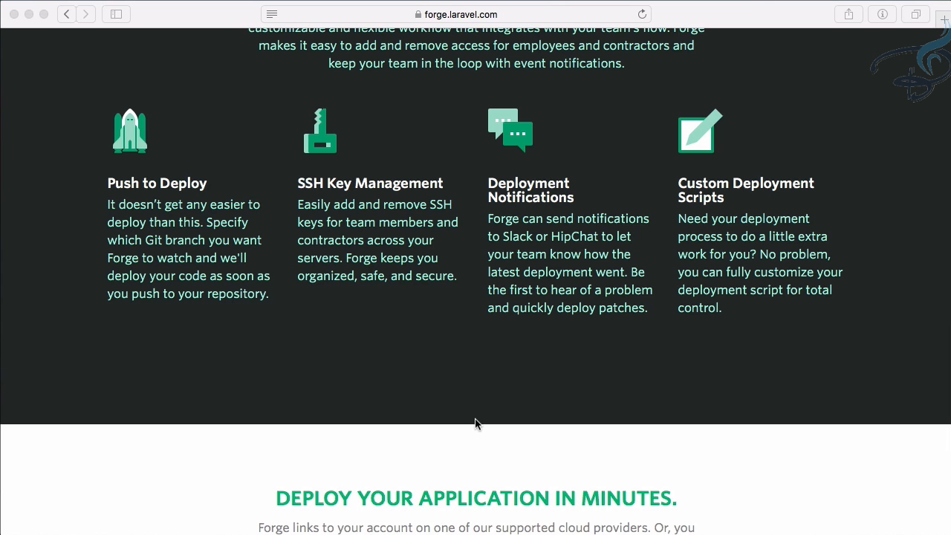
Scroll to the footer, return to the top via Features, and start the free trial
{"action": "scroll", "scroll_direction": "down", "scroll_amount": 3}
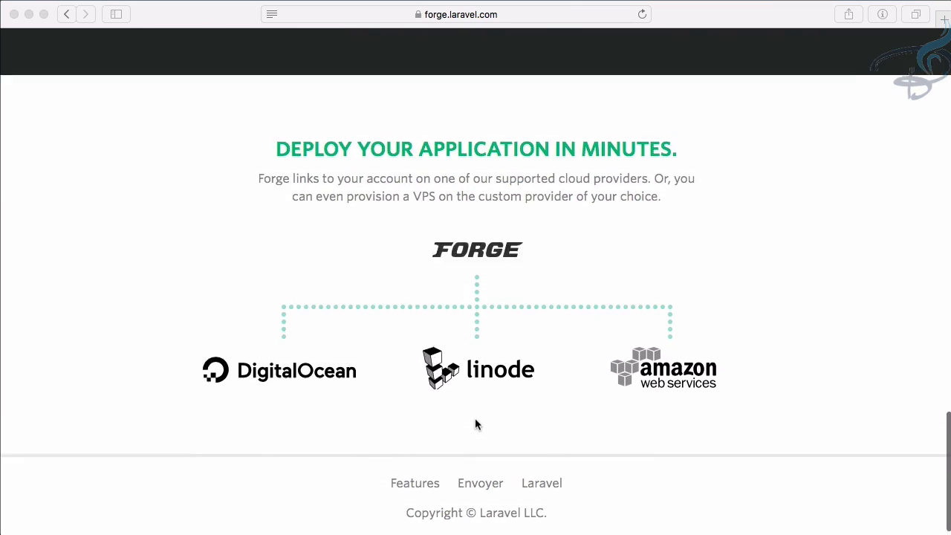
{"action": "left_click", "coordinate": [415, 483]}
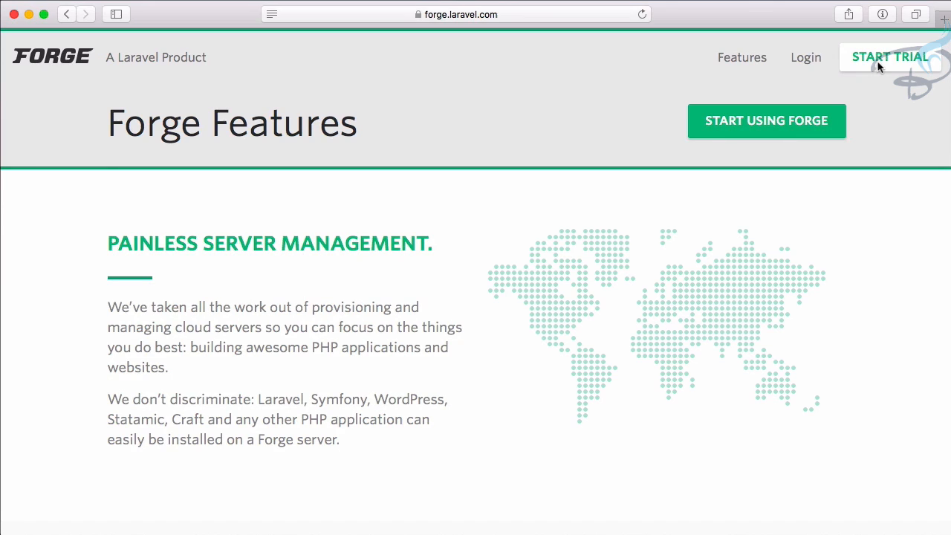
{"action": "left_click", "coordinate": [890, 57]}
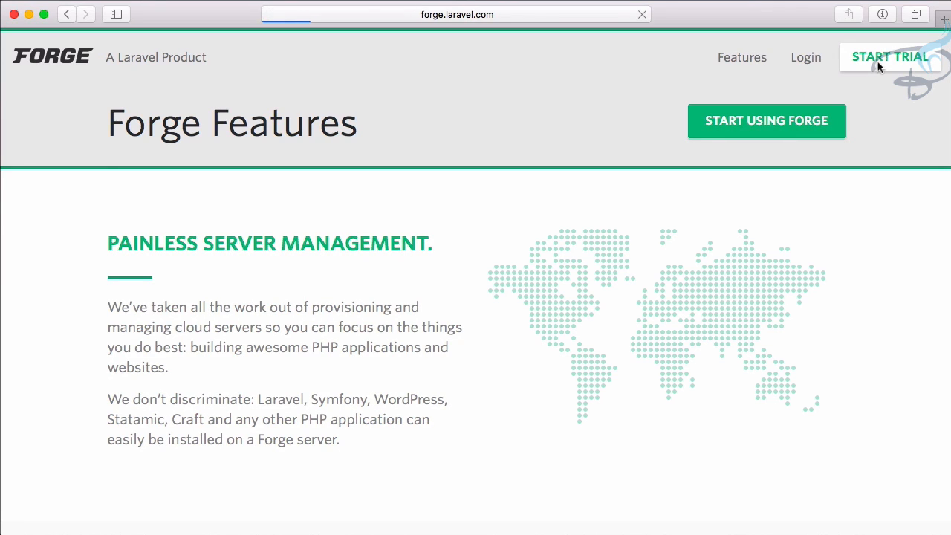